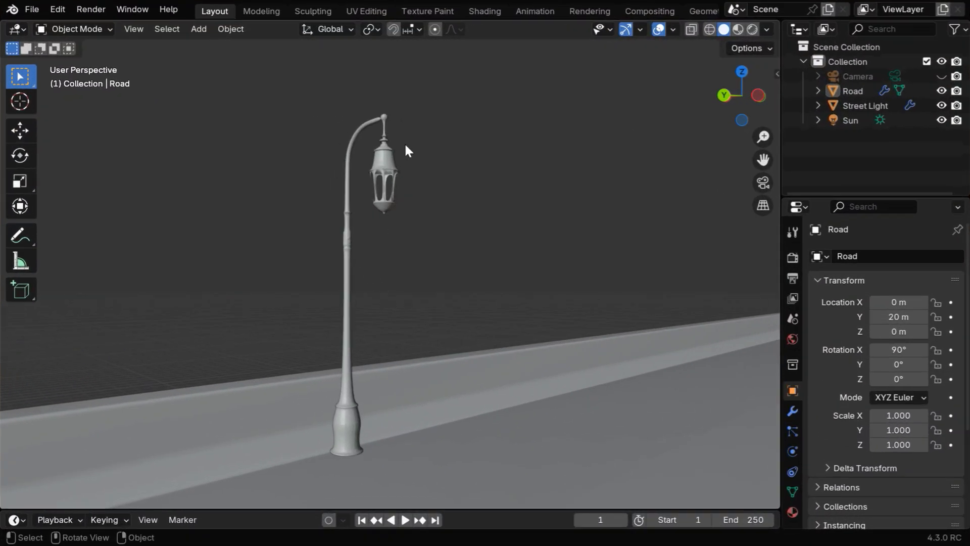
Preview in Rendered shading, set the Sun light's strength to 2, then return to Solid.
click(753, 29)
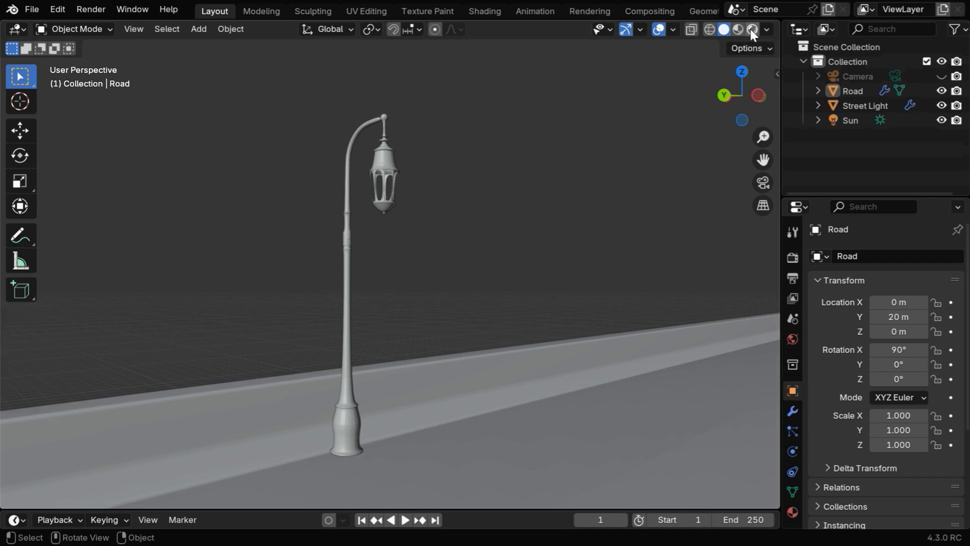
click(753, 30)
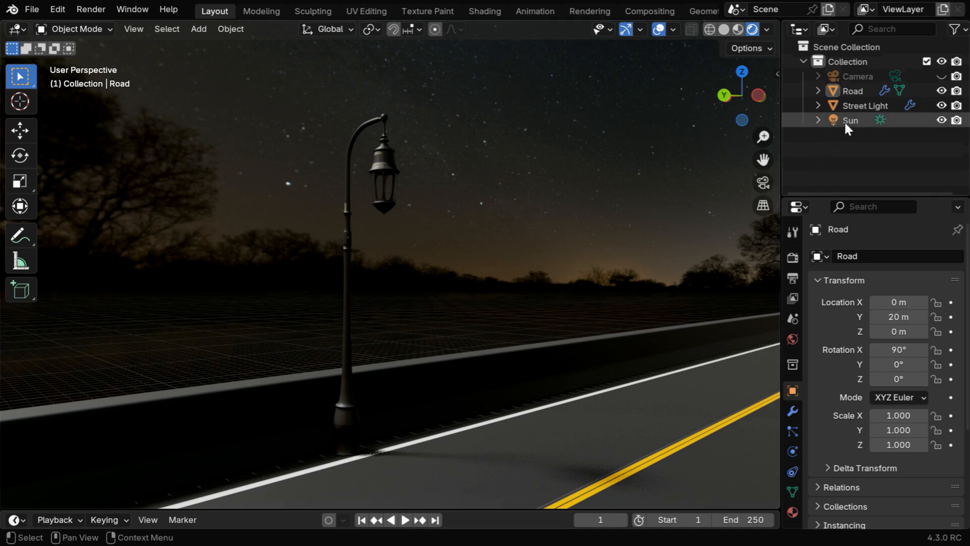
click(850, 120)
text(2)
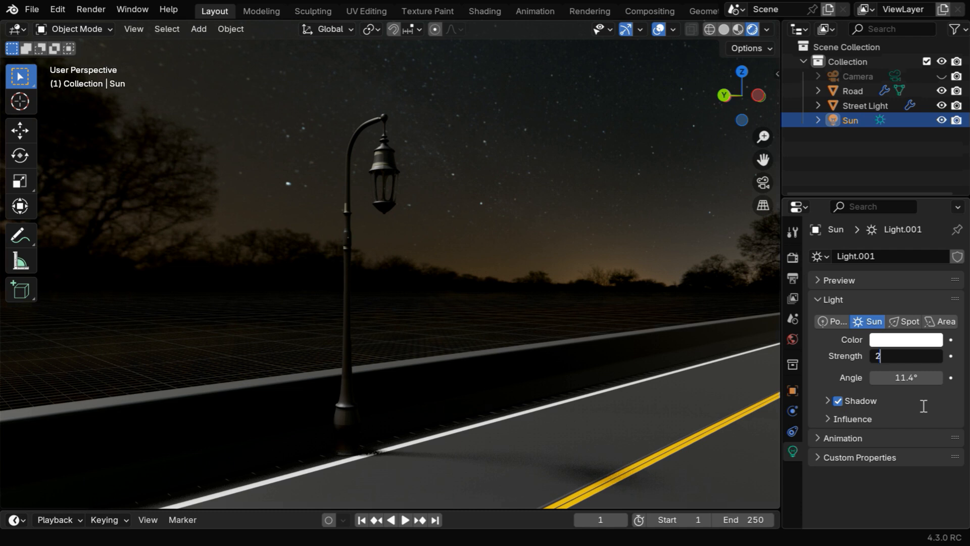
key(Return)
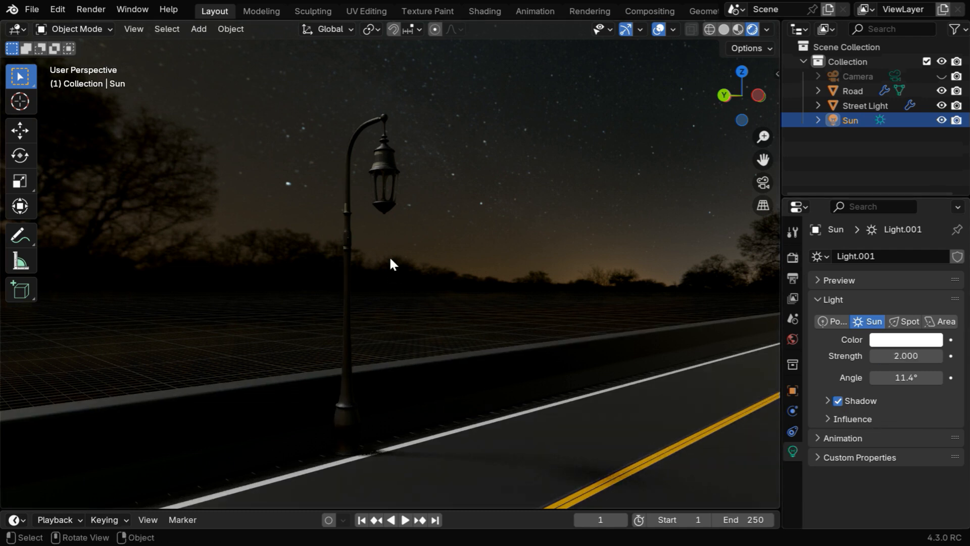
mouse_move(582, 123)
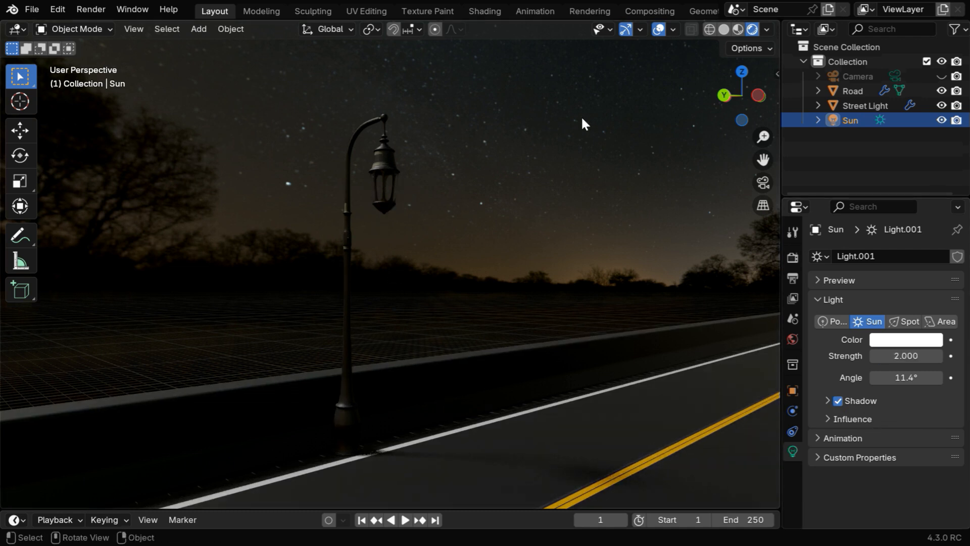
click(709, 29)
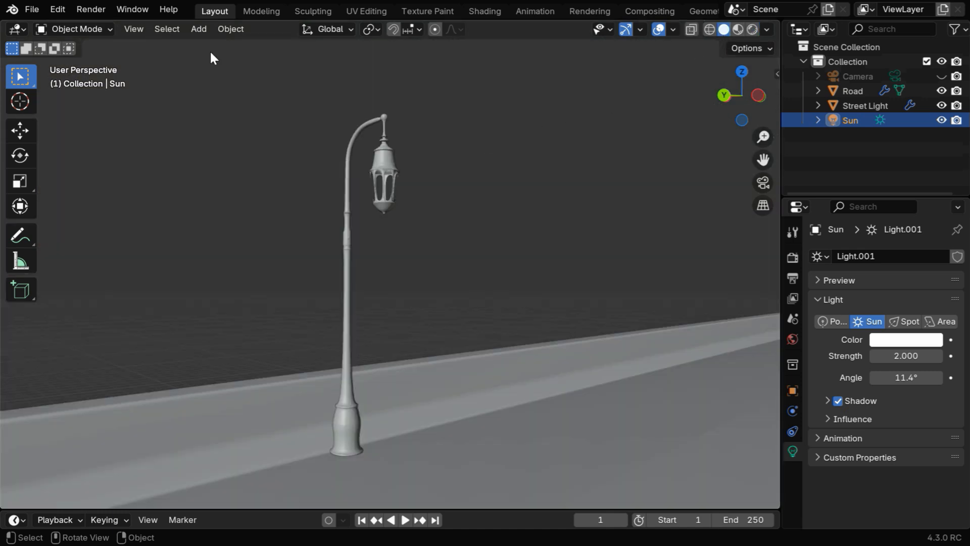
Add a UV sphere inside the lantern with a new Emission material at strength 25.
click(199, 29)
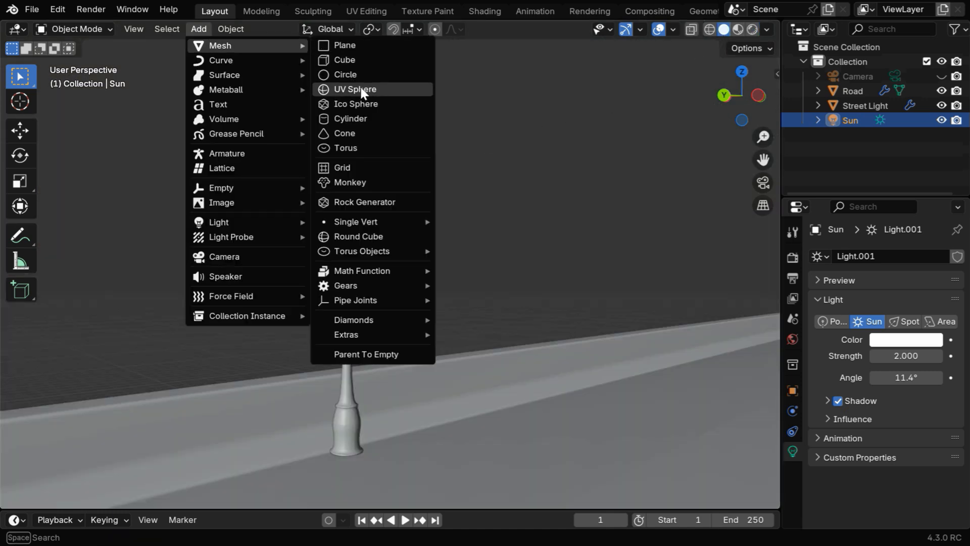
click(355, 89)
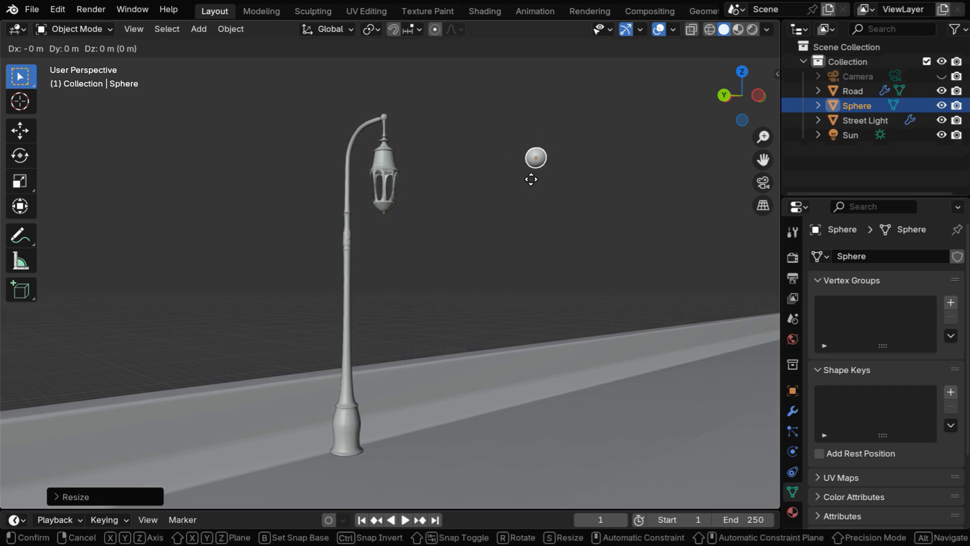
key(x)
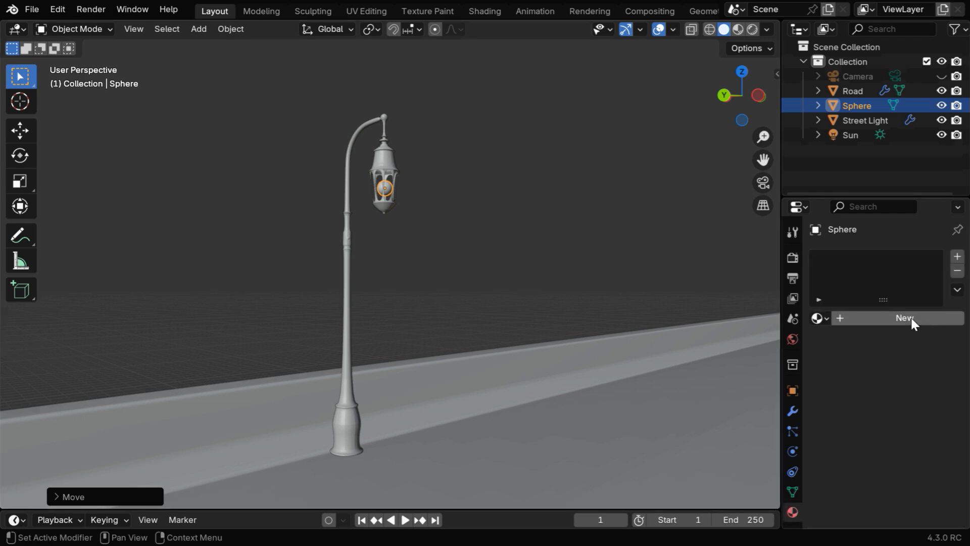
click(904, 318)
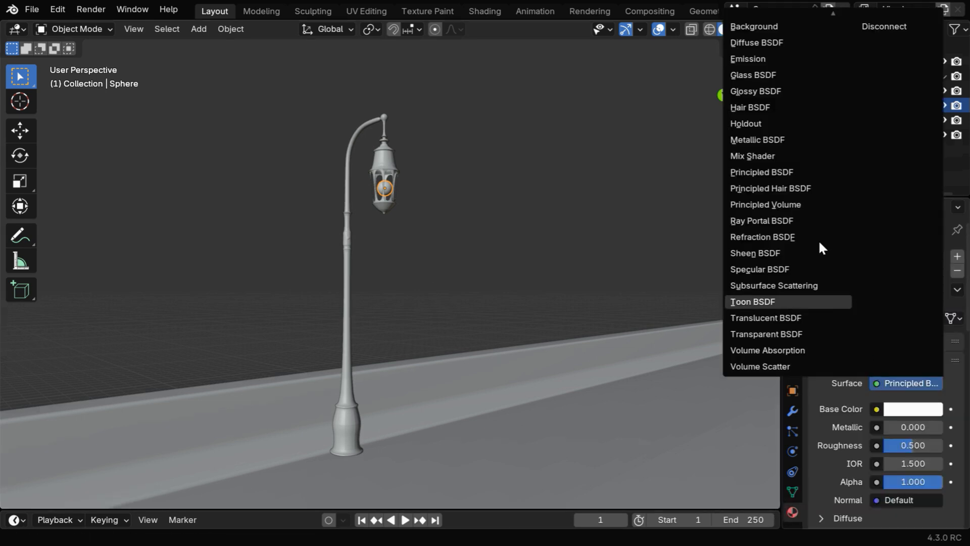
click(747, 58)
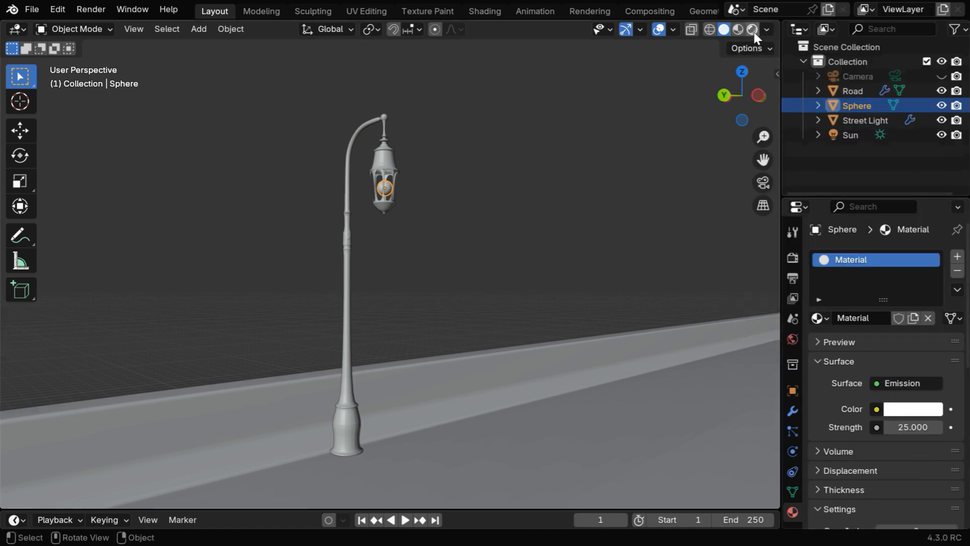
Switch to Rendered shading and make the lower area a Compositor with Use Nodes enabled.
click(753, 29)
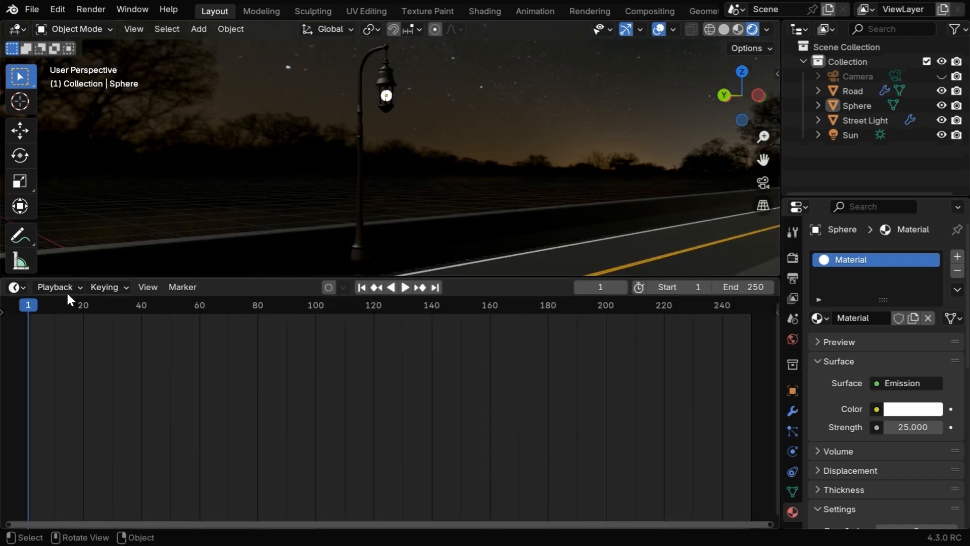
click(13, 287)
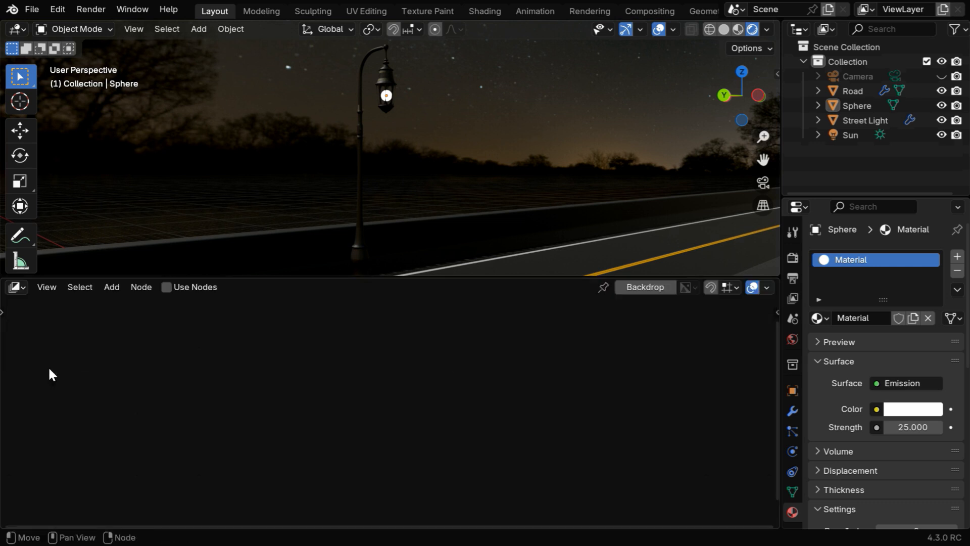
click(166, 286)
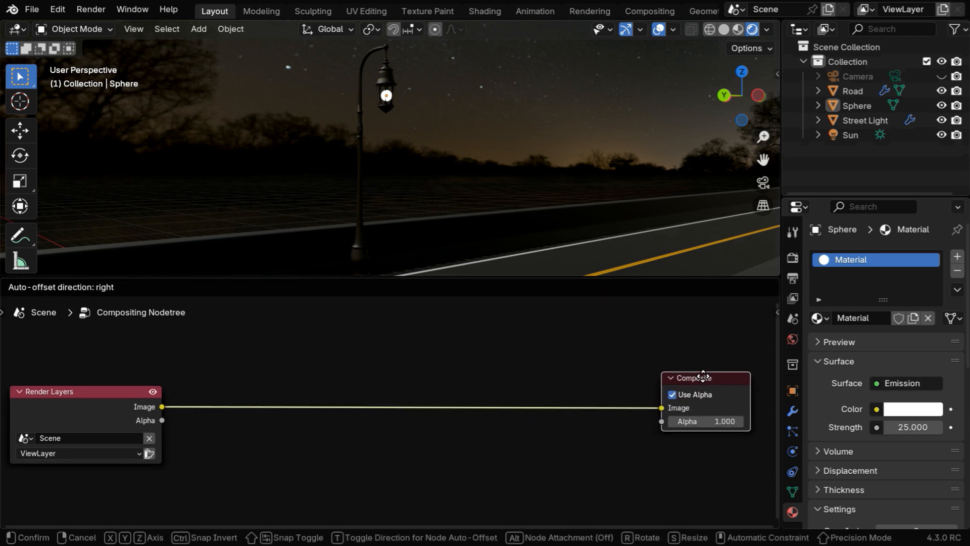
Insert a Bloom Glare node between Render Layers and Composite.
click(111, 286)
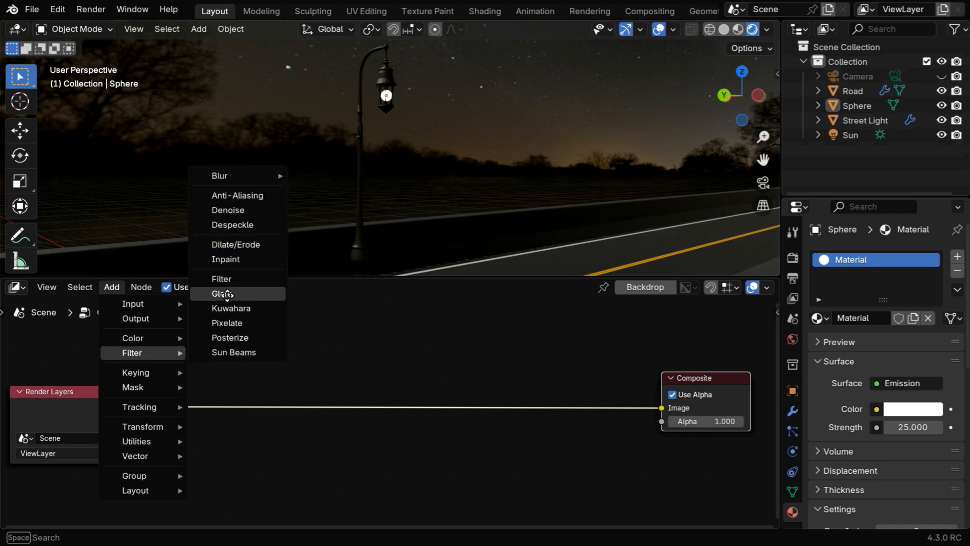
click(224, 293)
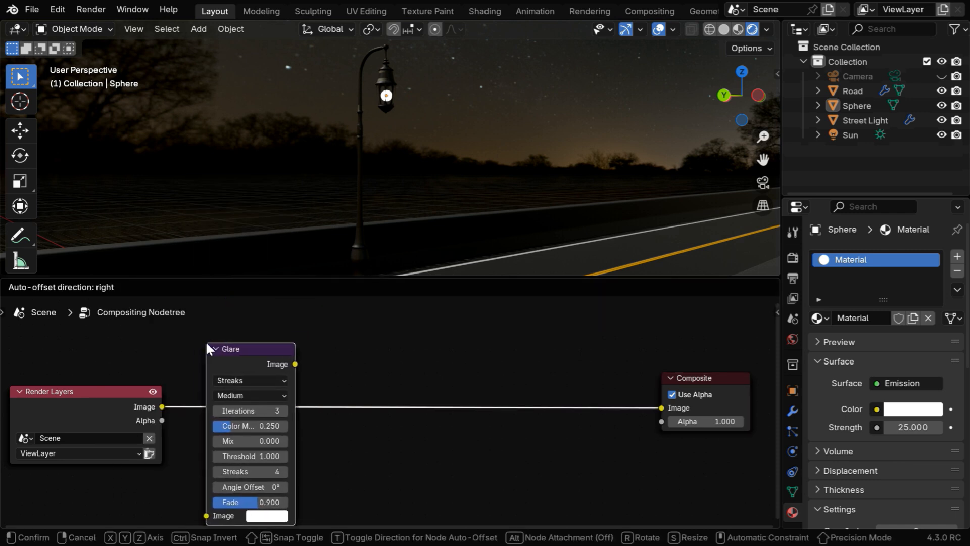
click(251, 380)
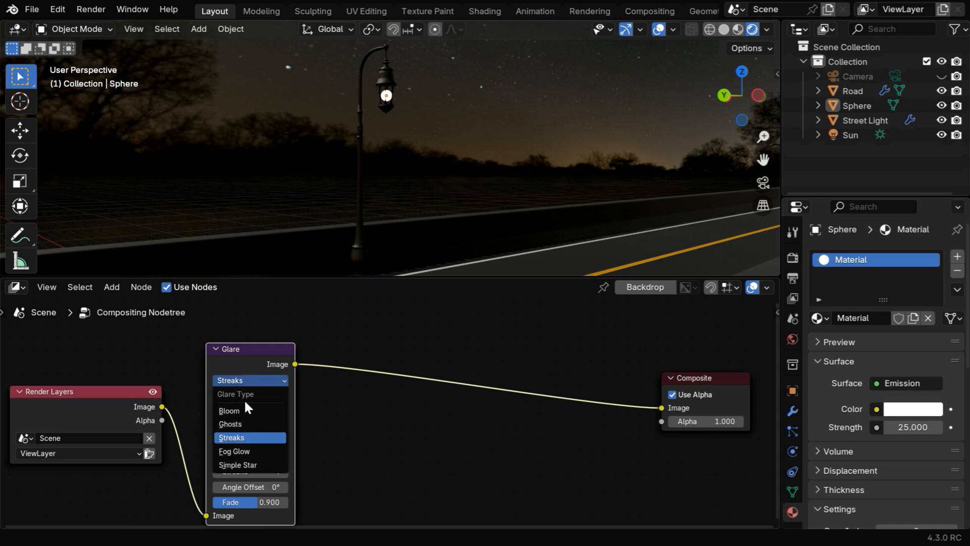
click(229, 410)
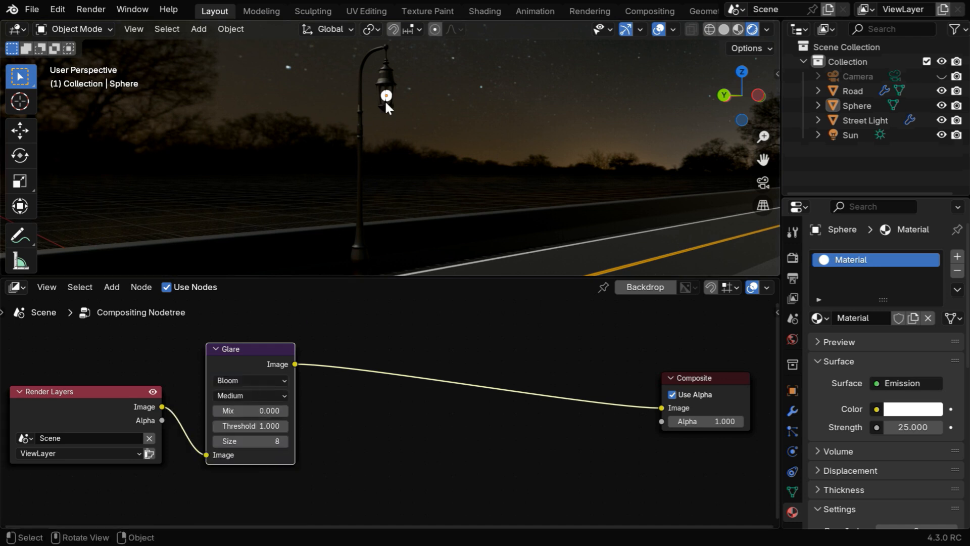
Show the compositor result in the viewport and shrink the bloom size to 5.
click(767, 30)
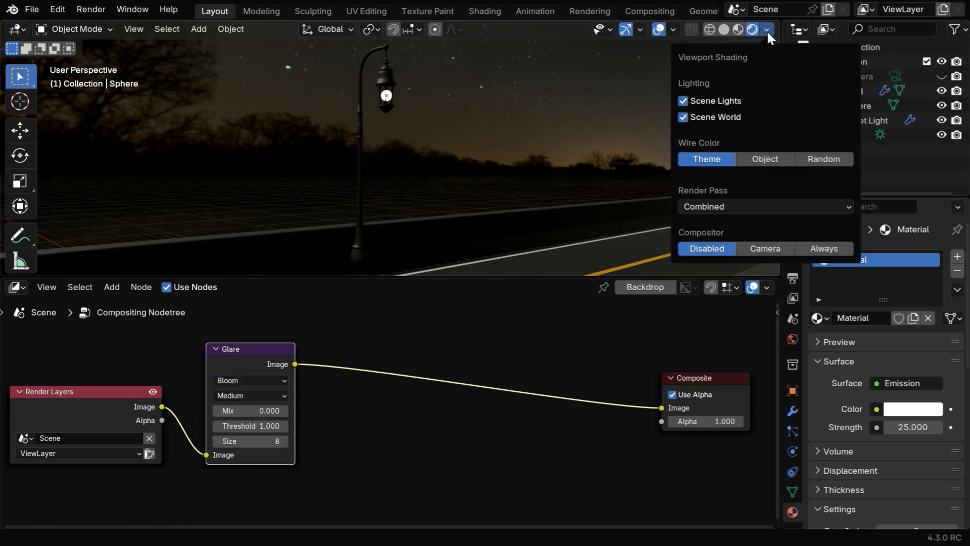
click(823, 248)
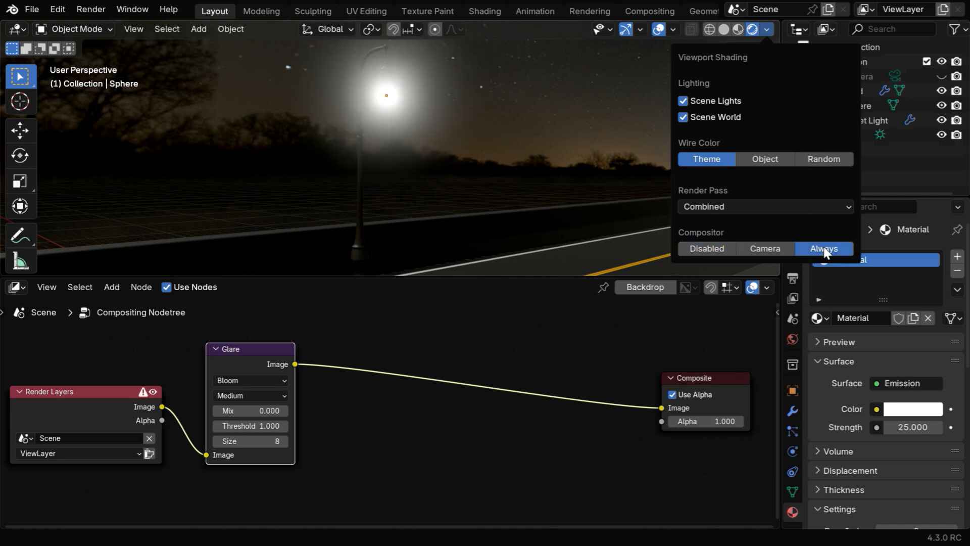
click(409, 124)
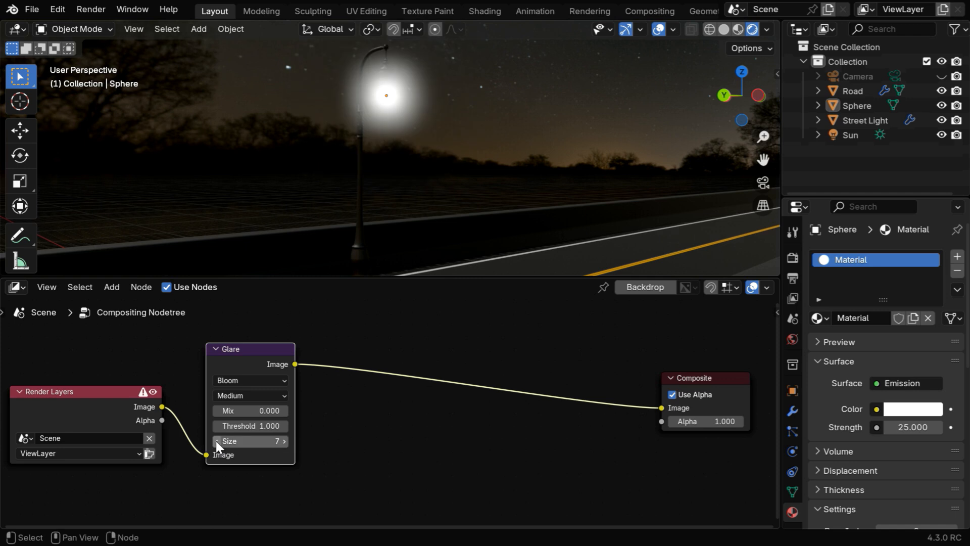
click(216, 441)
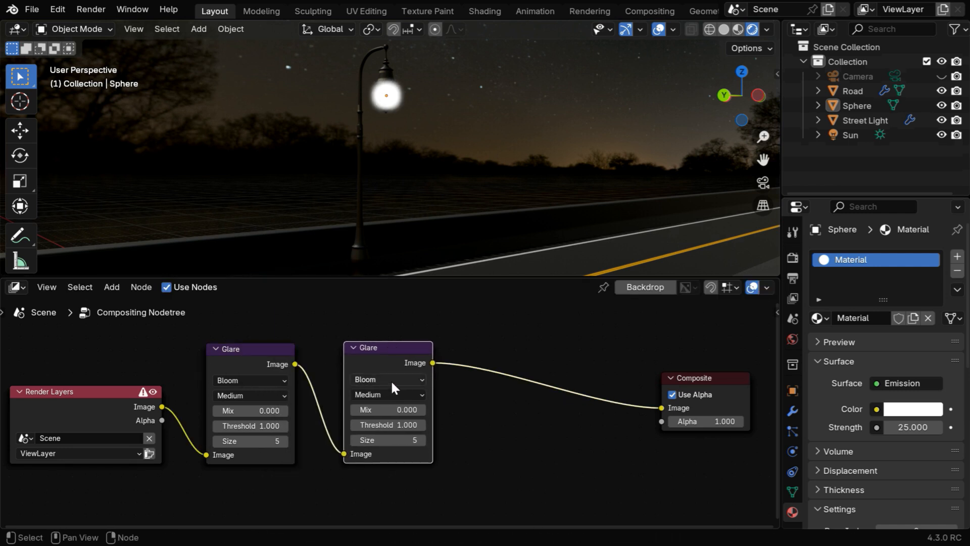
Set the second Glare to Streaks, Medium quality, 5 iterations, 35° angle, mix -0.5.
click(386, 380)
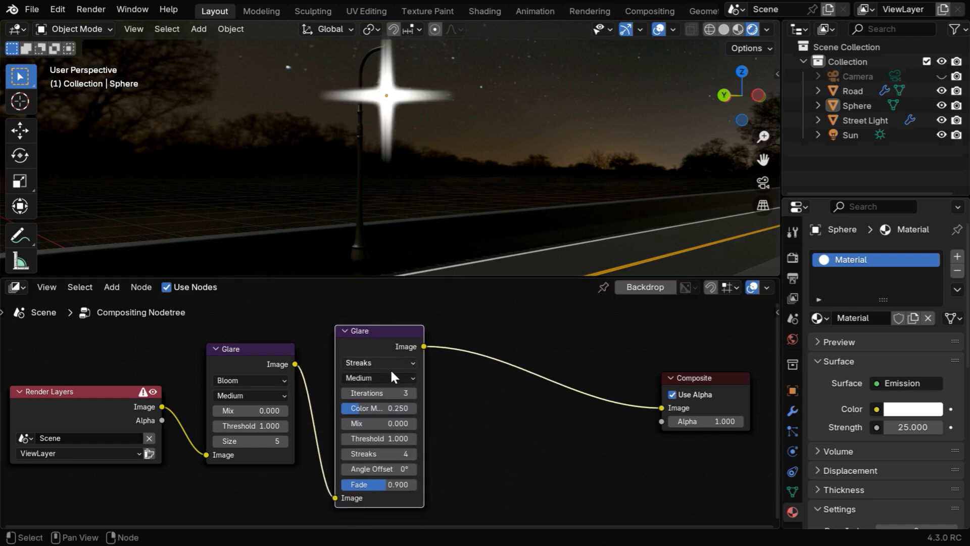
click(378, 378)
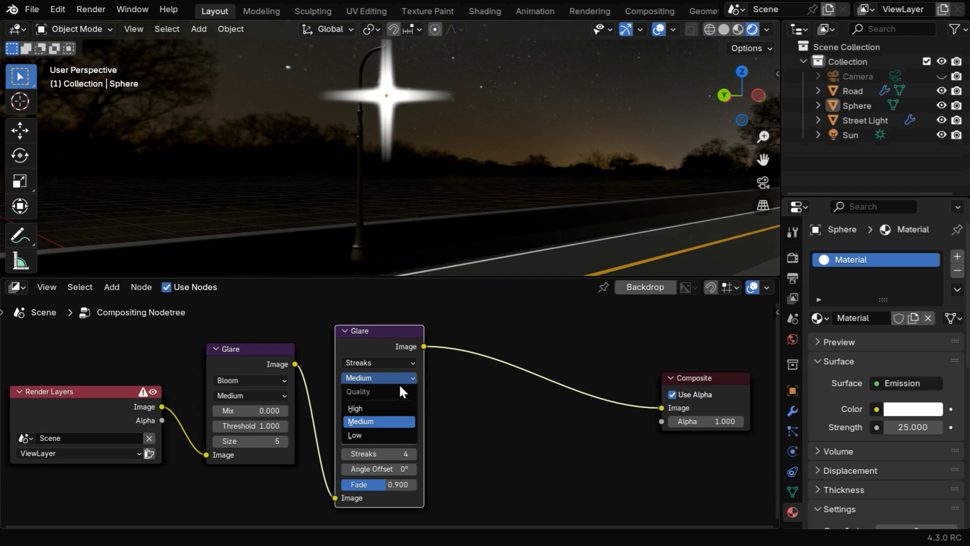
click(355, 408)
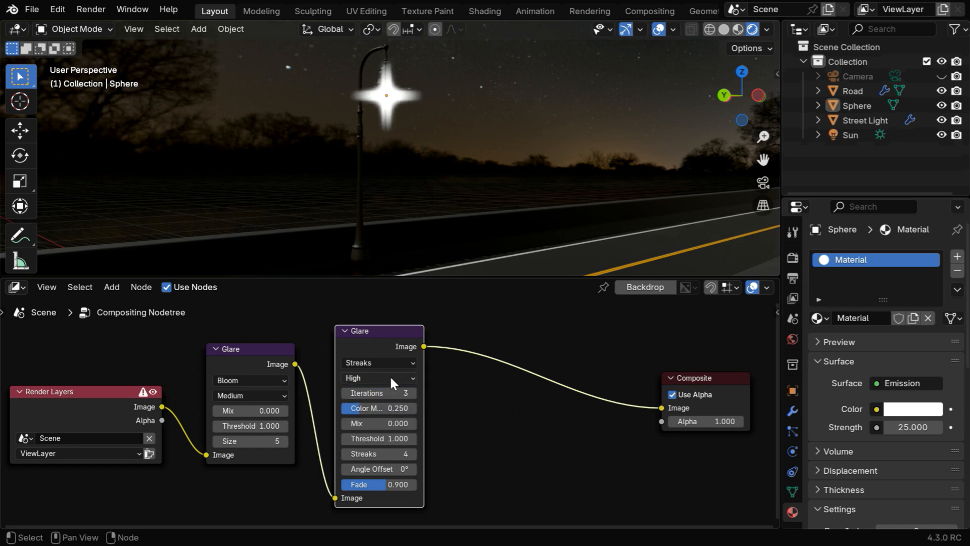
click(378, 377)
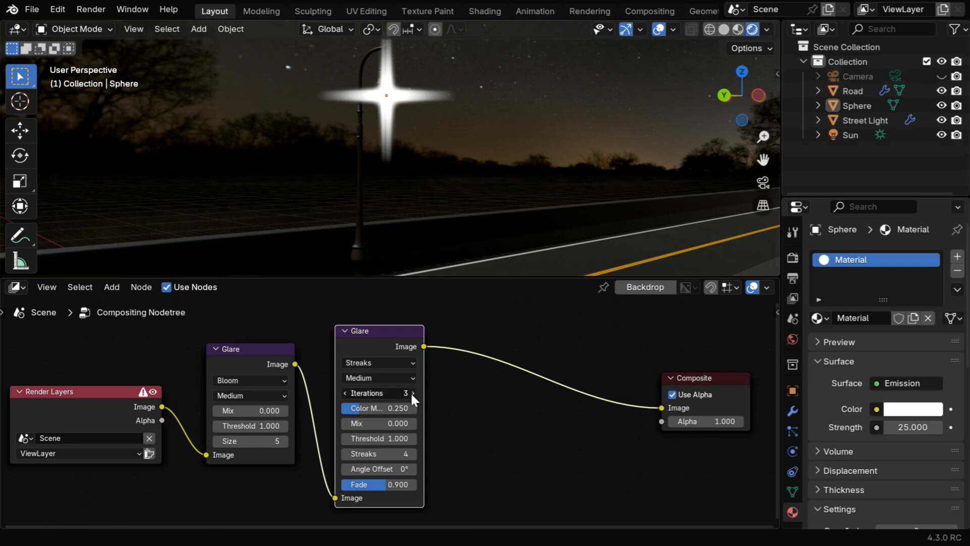
click(413, 393)
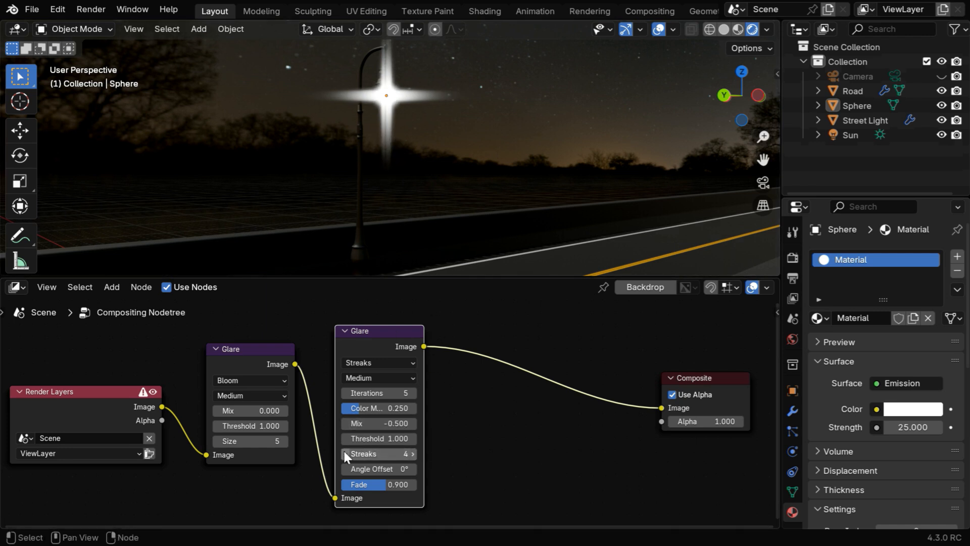
mouse_move(377, 454)
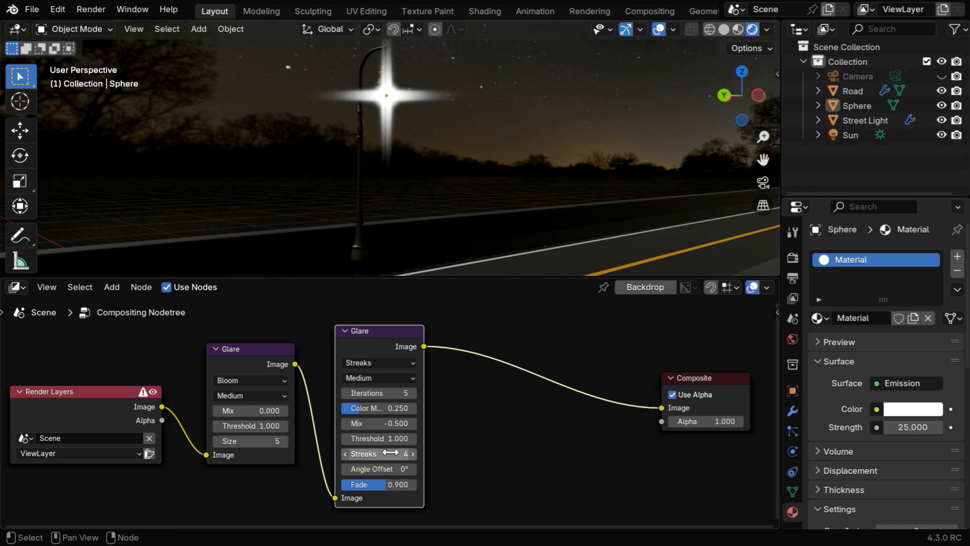
mouse_move(420, 113)
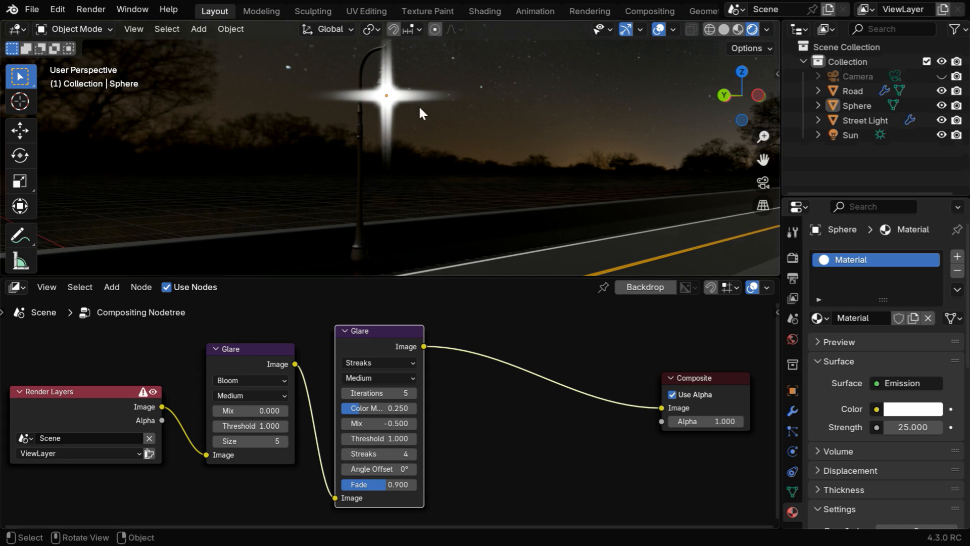
double_click(378, 469)
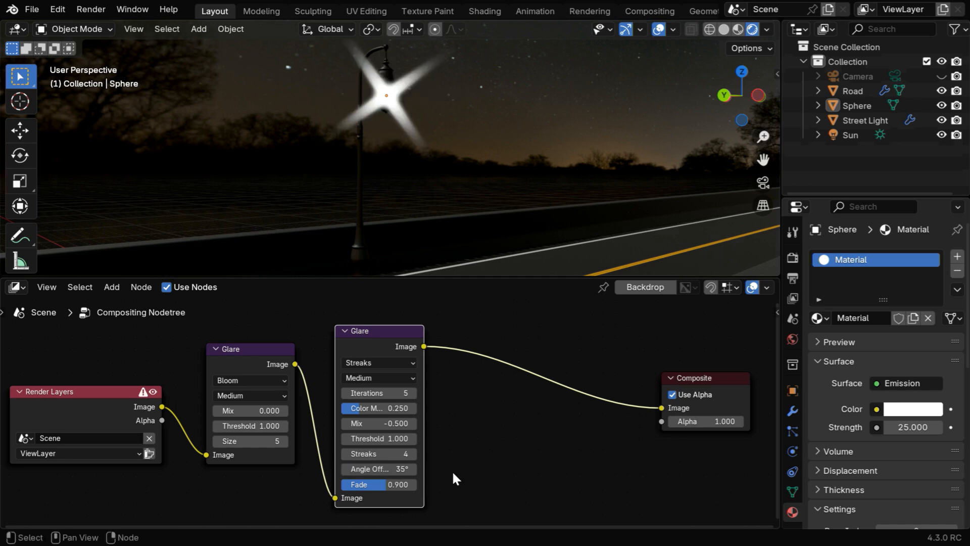
mouse_move(392, 488)
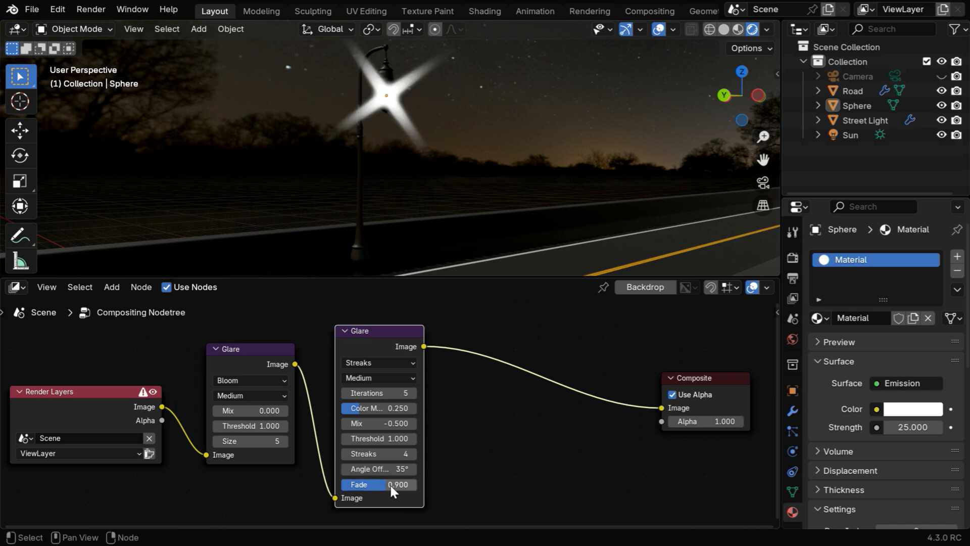
double_click(376, 485)
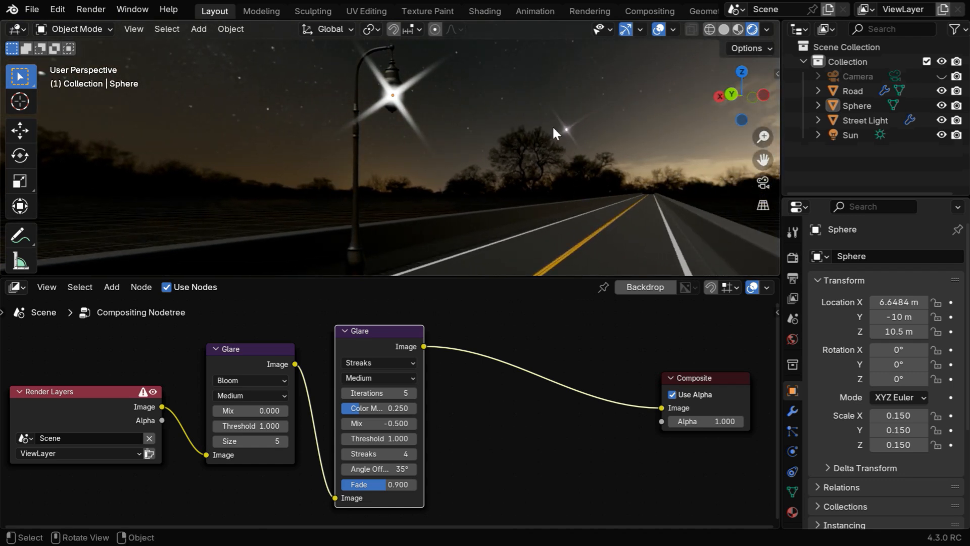
mouse_move(576, 138)
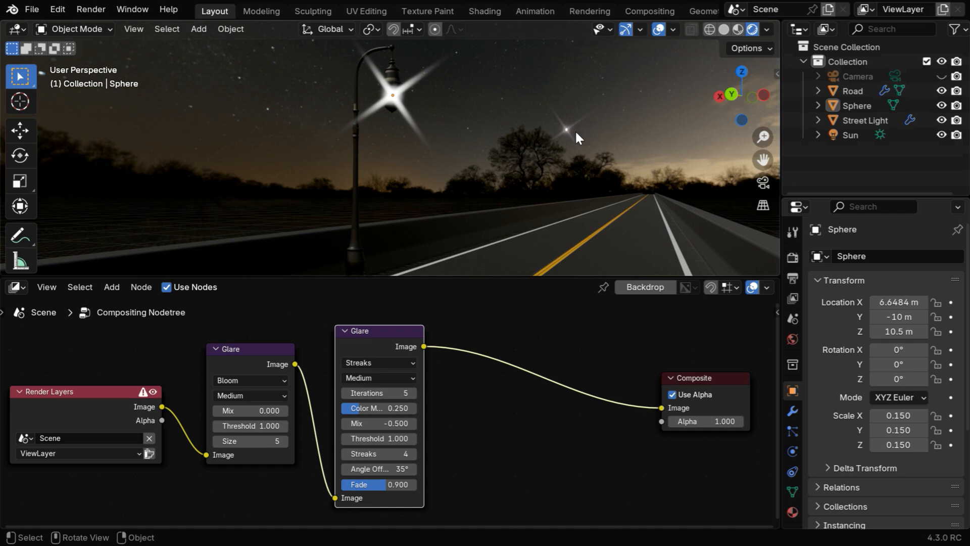
mouse_move(560, 155)
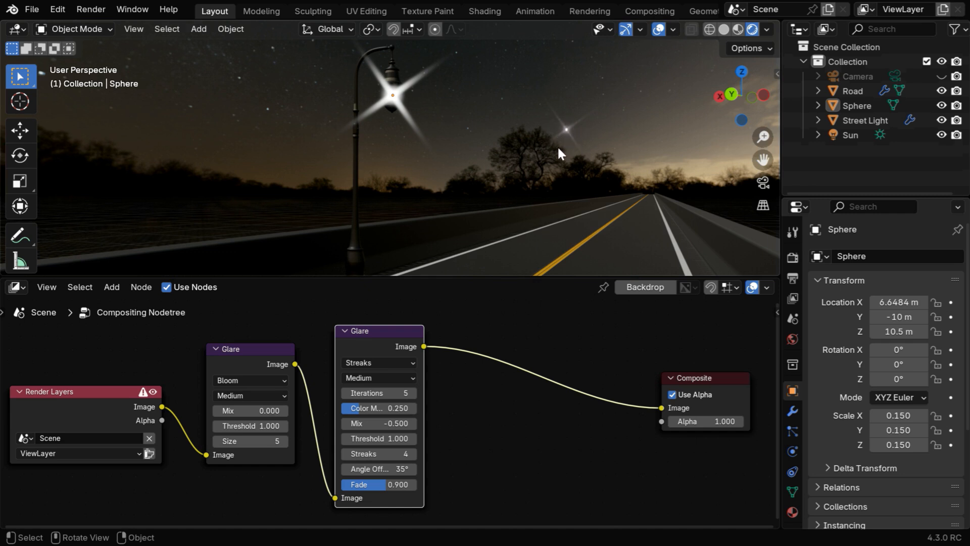
mouse_move(592, 150)
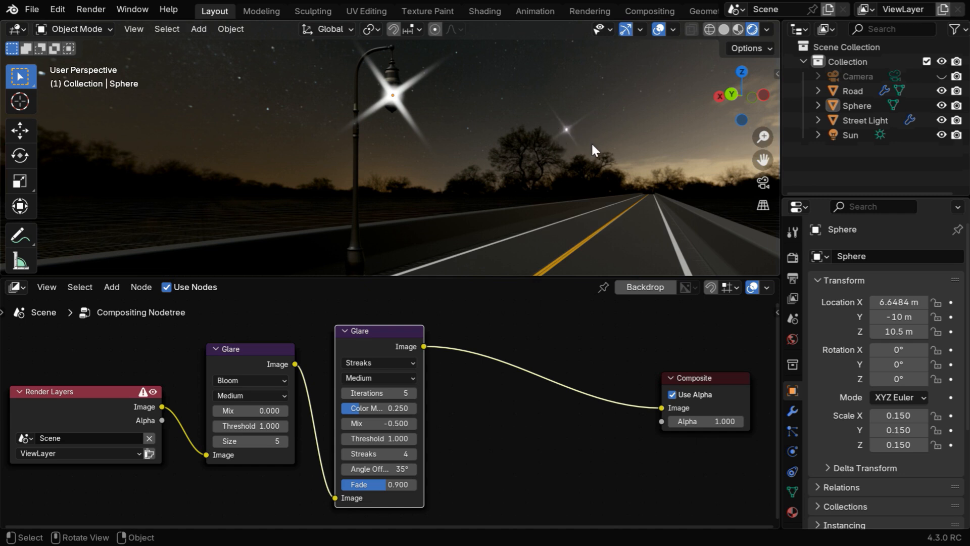
mouse_move(385, 118)
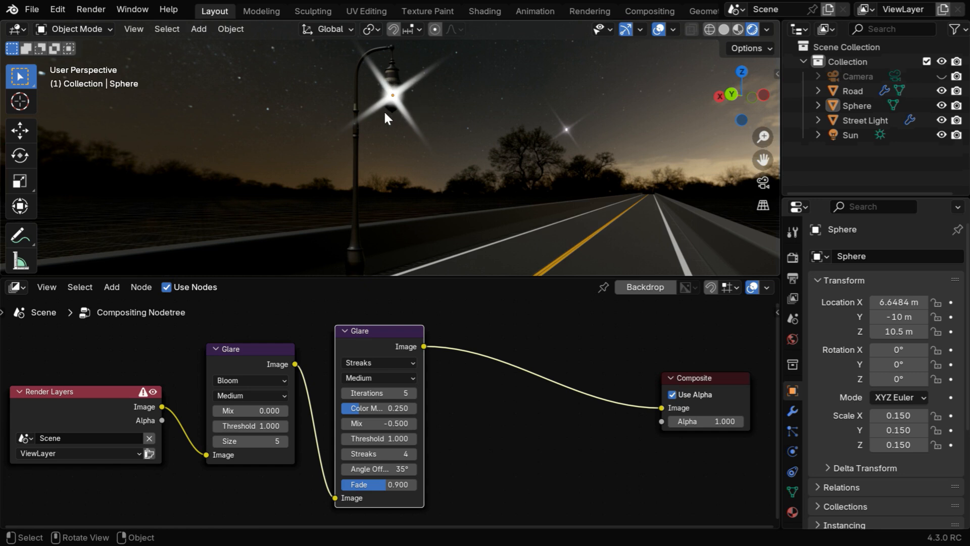
mouse_move(584, 255)
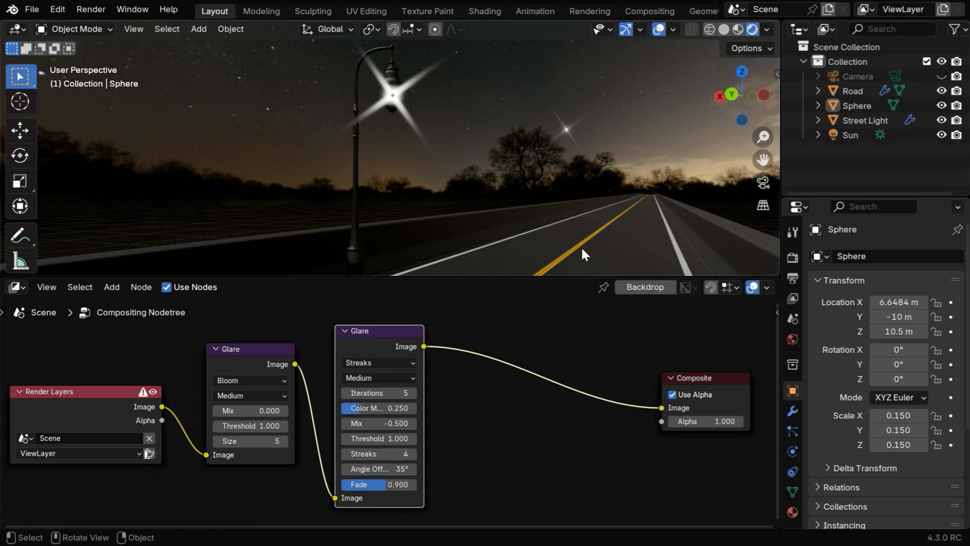
Enable the Object Cryptomatte pass in View Layer Properties.
click(793, 299)
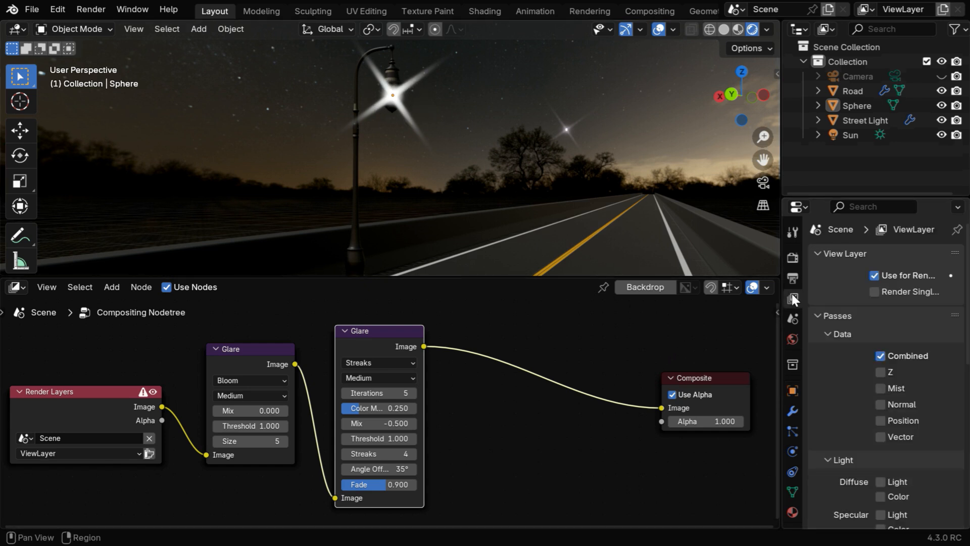
scroll(down, 3)
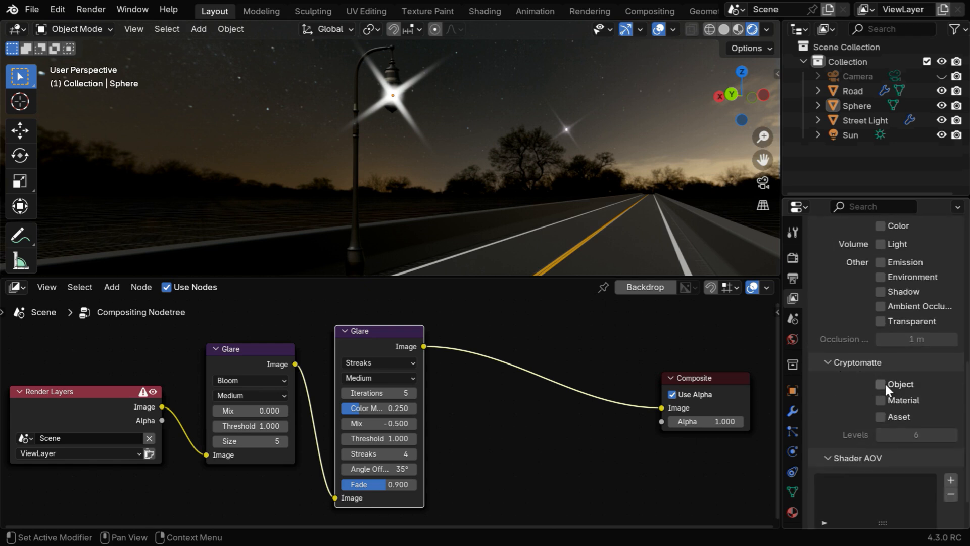
click(880, 383)
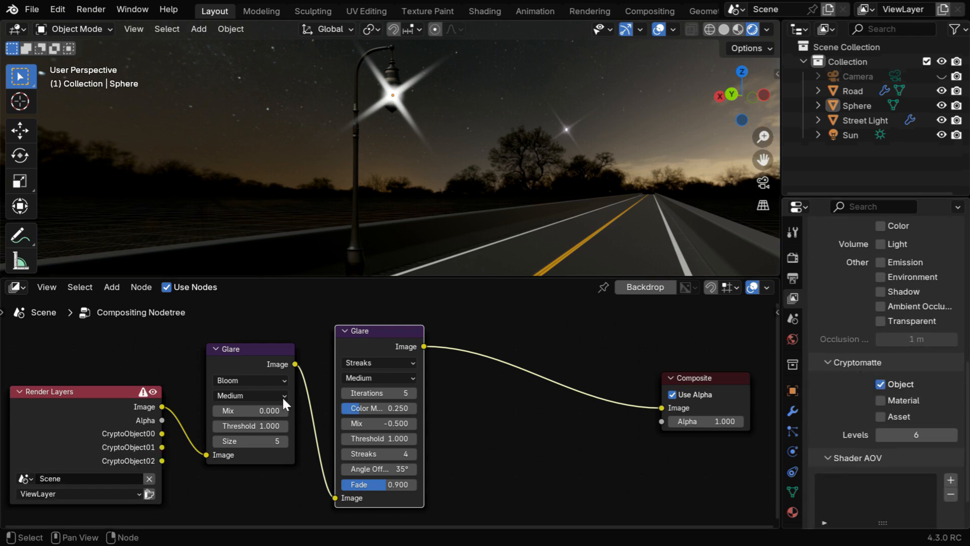
click(111, 287)
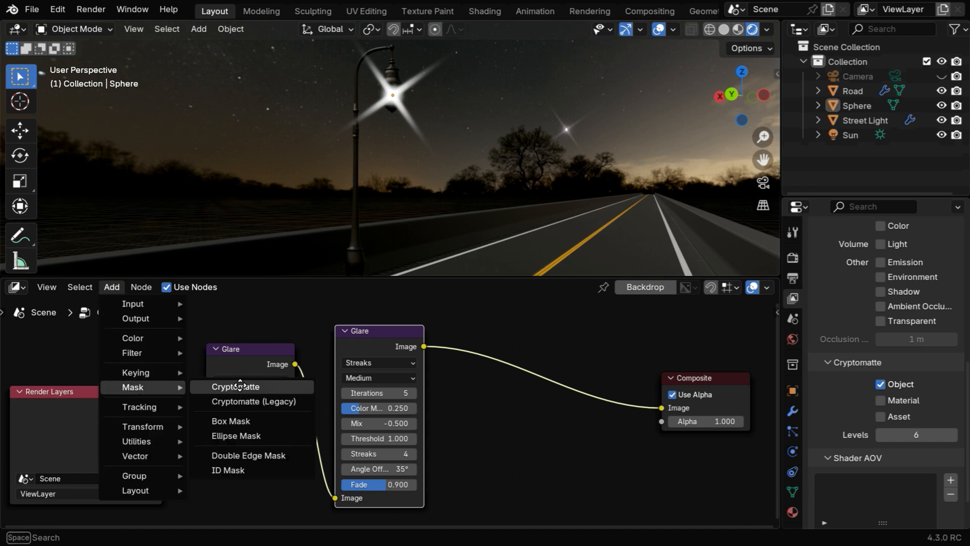
Add a Cryptomatte node with Sphere picked as its matte.
click(236, 386)
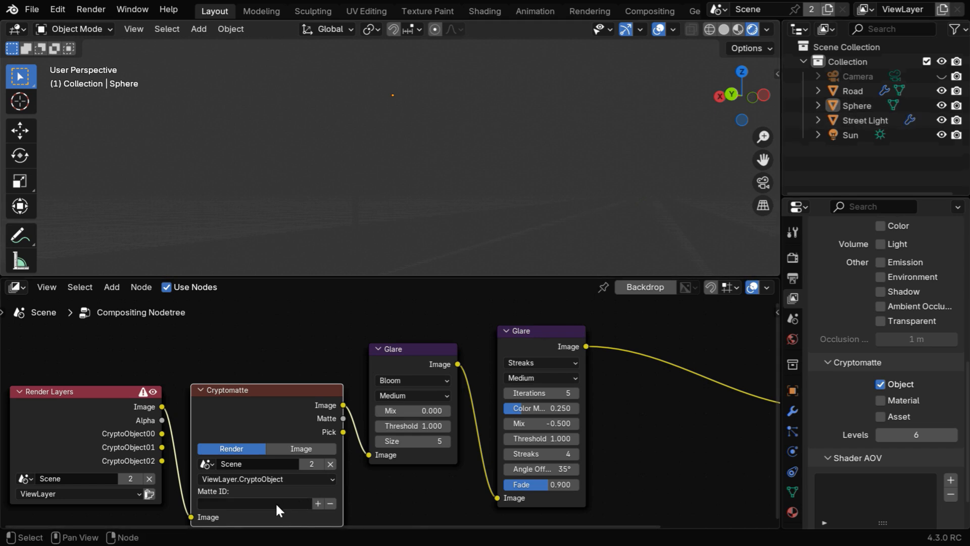
text(Sphere)
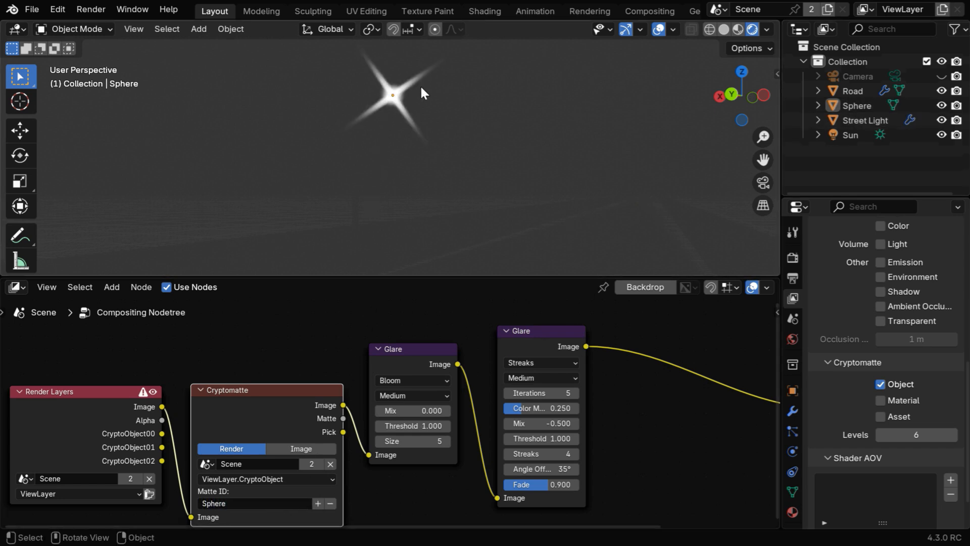
mouse_move(431, 163)
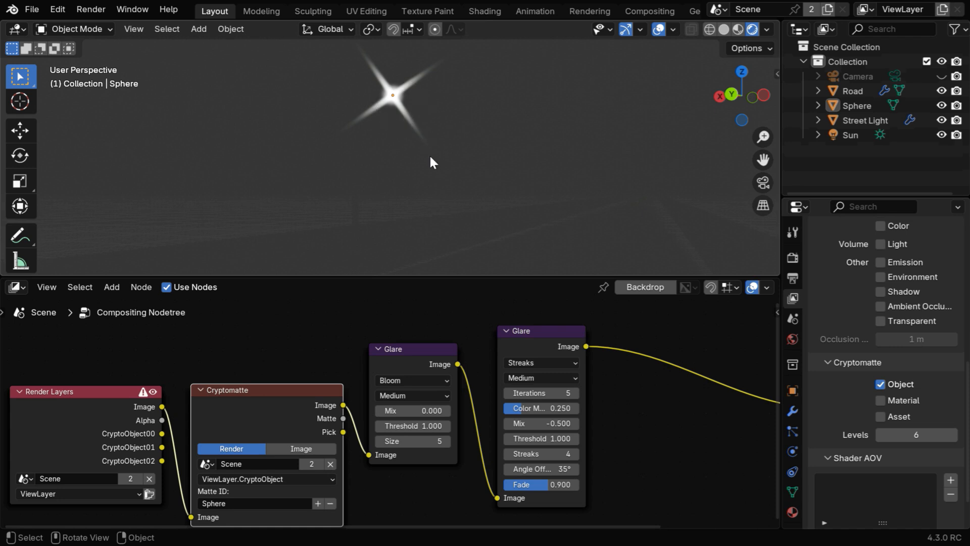
mouse_move(118, 301)
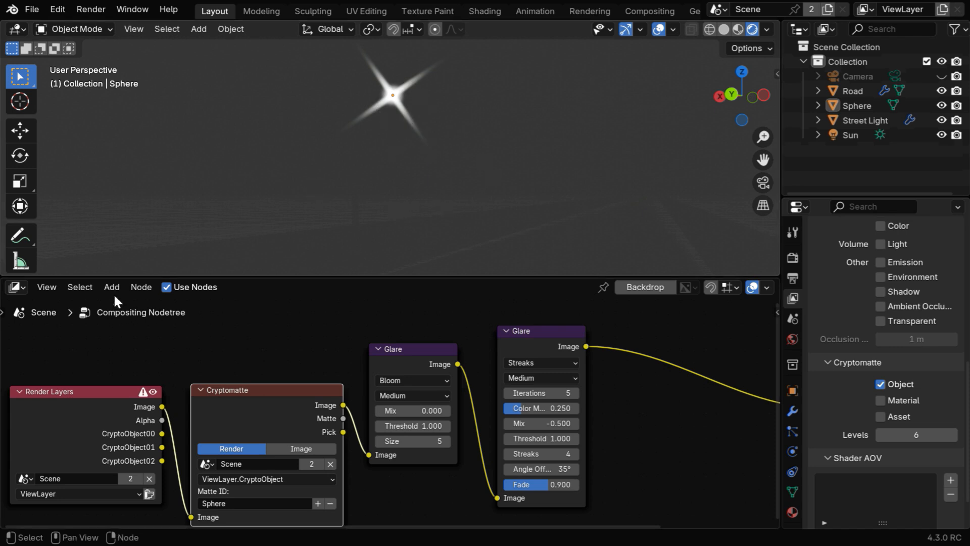
Add an Alpha Over mix node to layer the glare over the render.
click(111, 286)
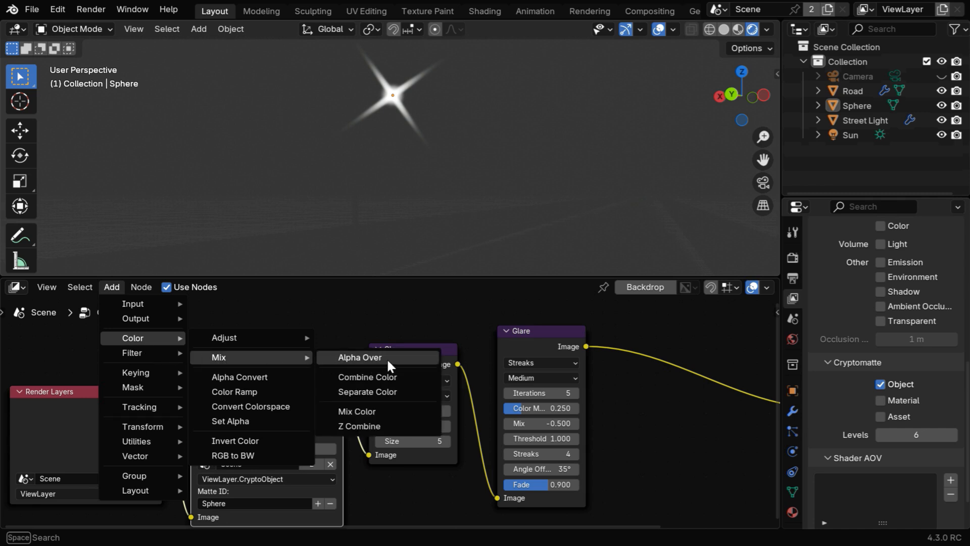
click(360, 357)
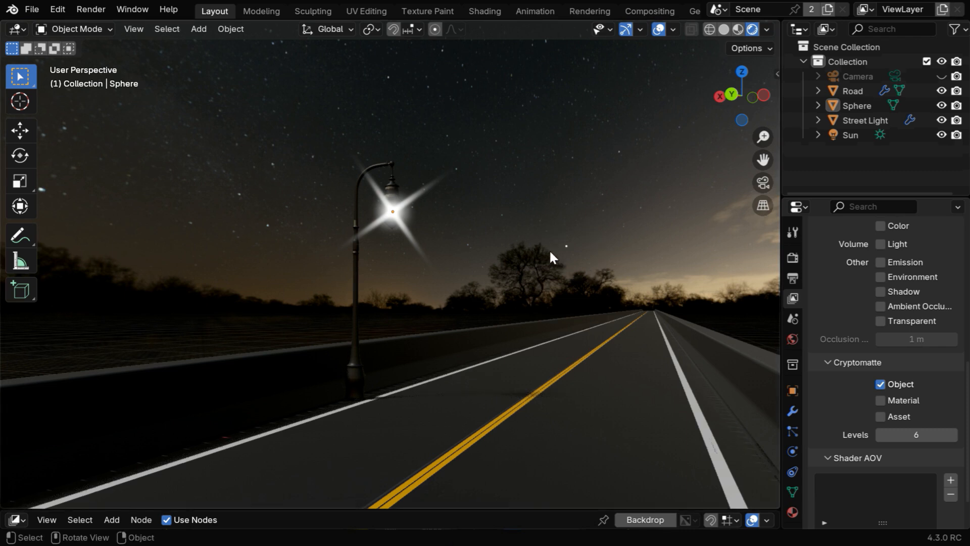
mouse_move(570, 253)
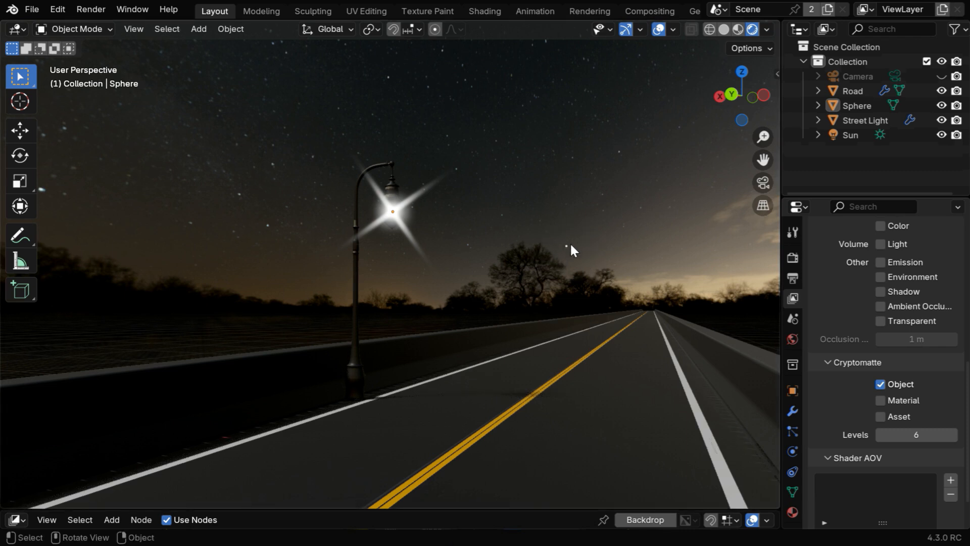
mouse_move(495, 334)
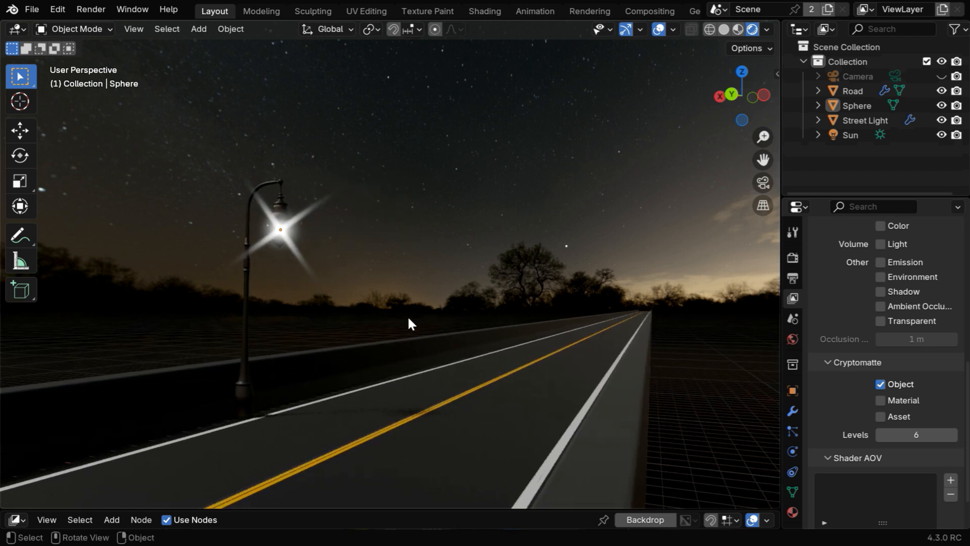
mouse_move(628, 301)
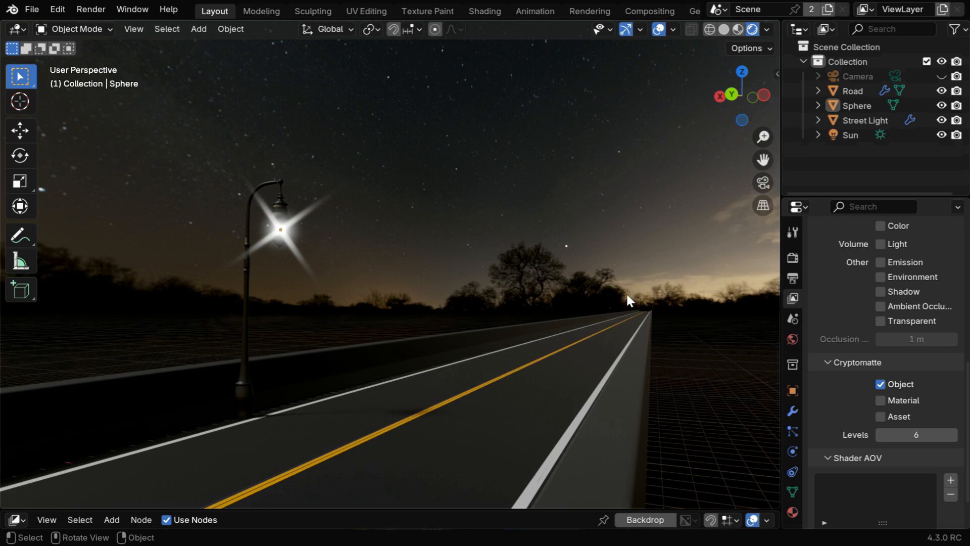
Give Street Light an Array modifier with 15 m constant offset and count 50.
click(720, 30)
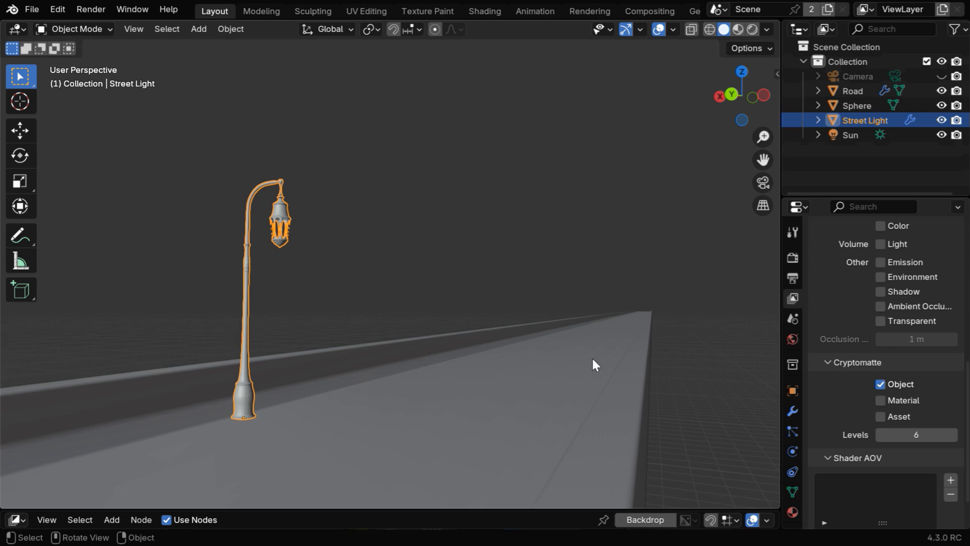
click(791, 410)
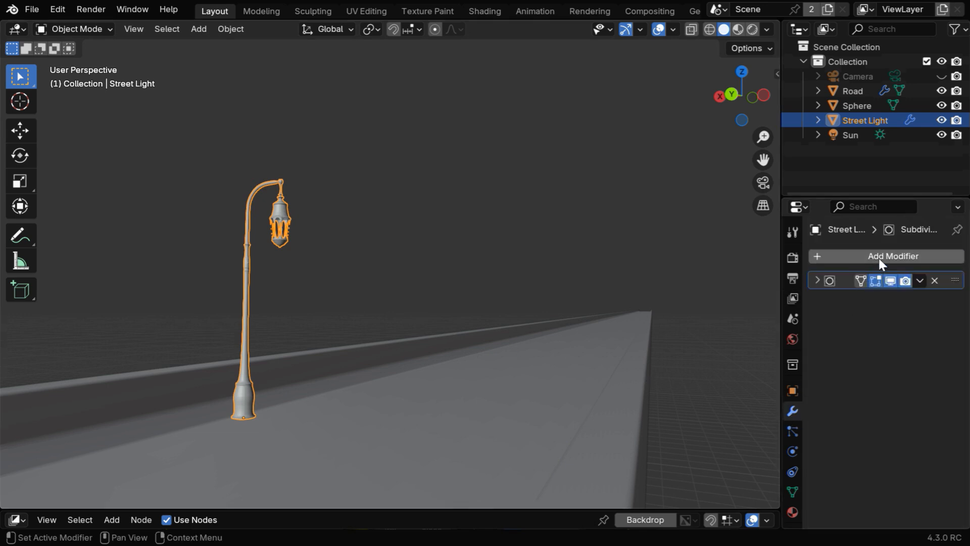
click(885, 256)
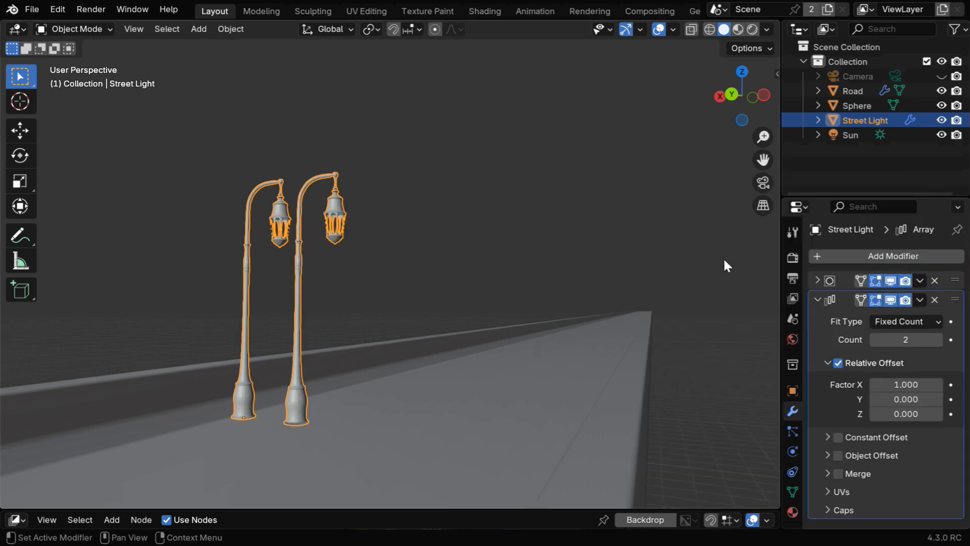
click(838, 363)
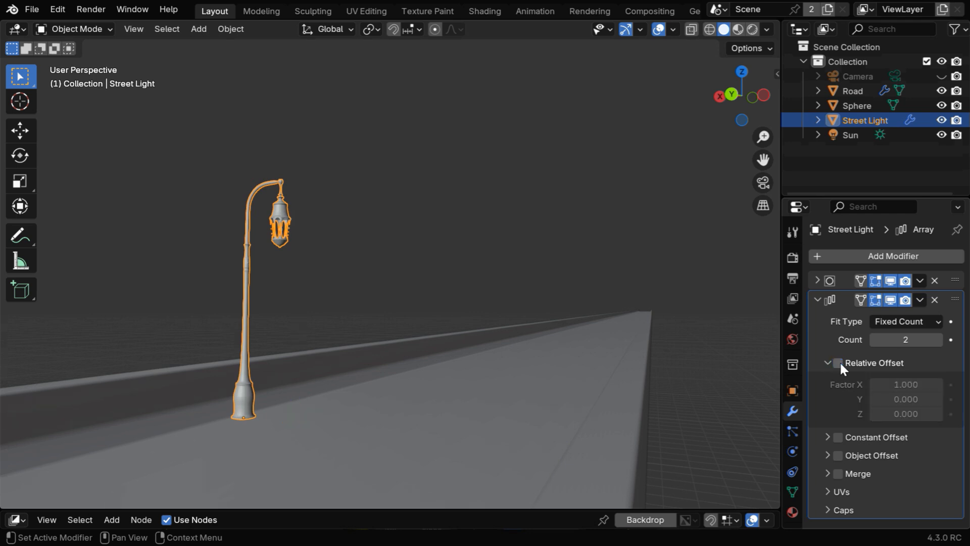
click(827, 381)
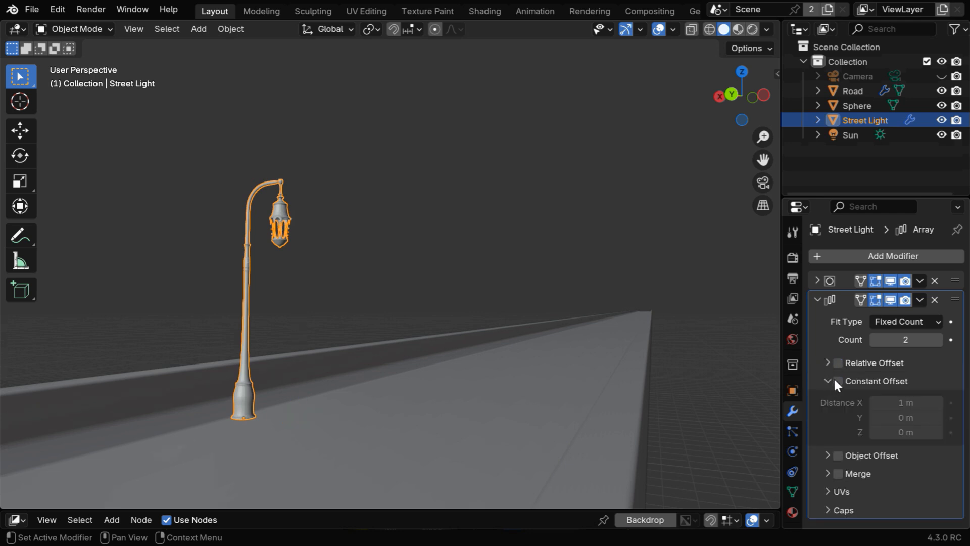
click(837, 381)
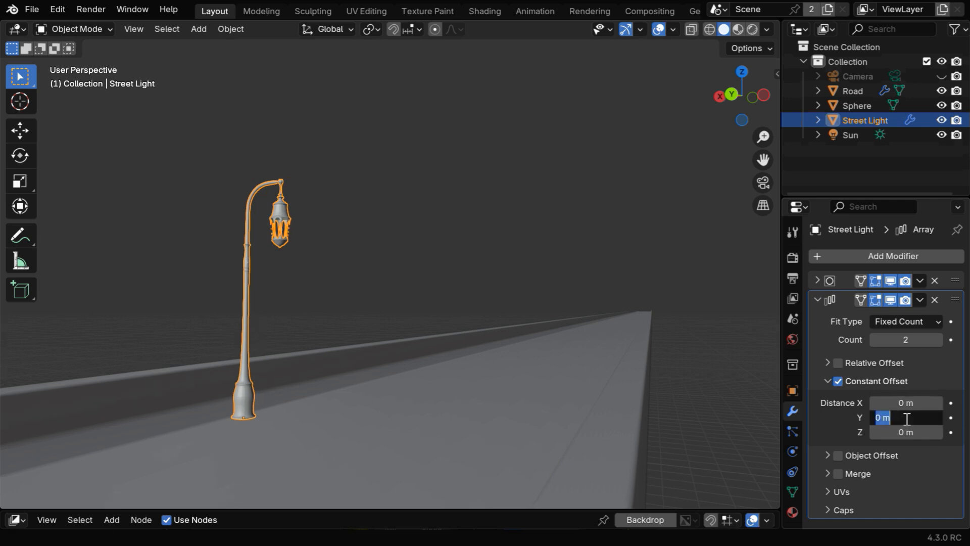
text(15)
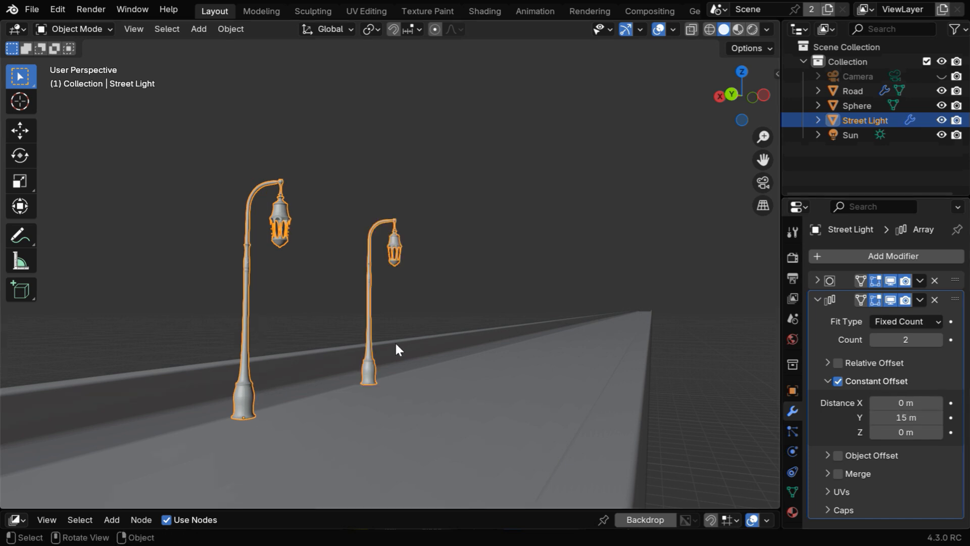
mouse_move(678, 346)
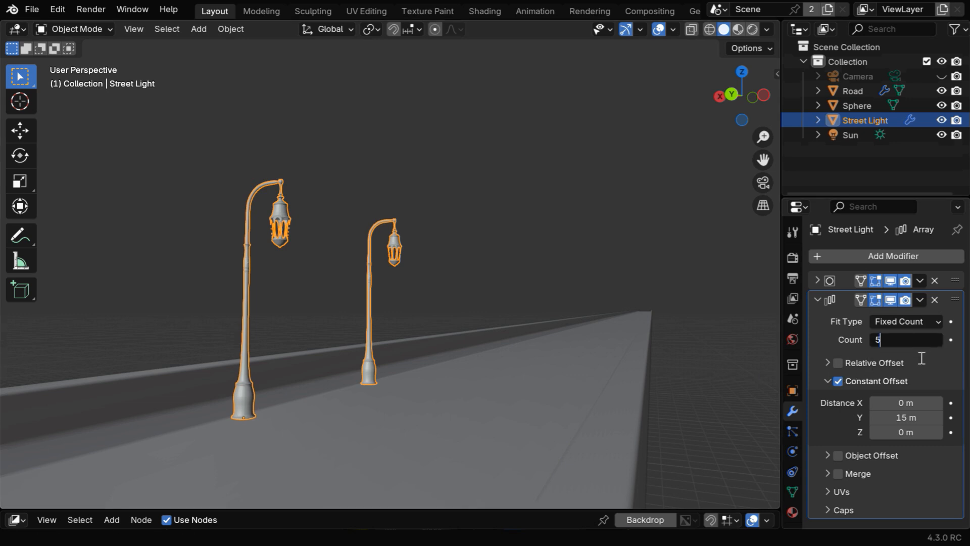
text(50)
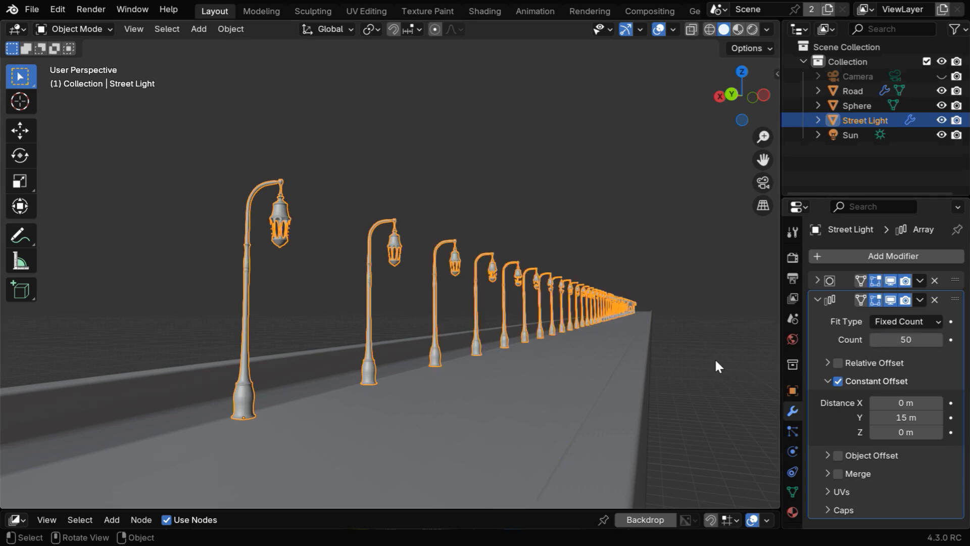
click(753, 29)
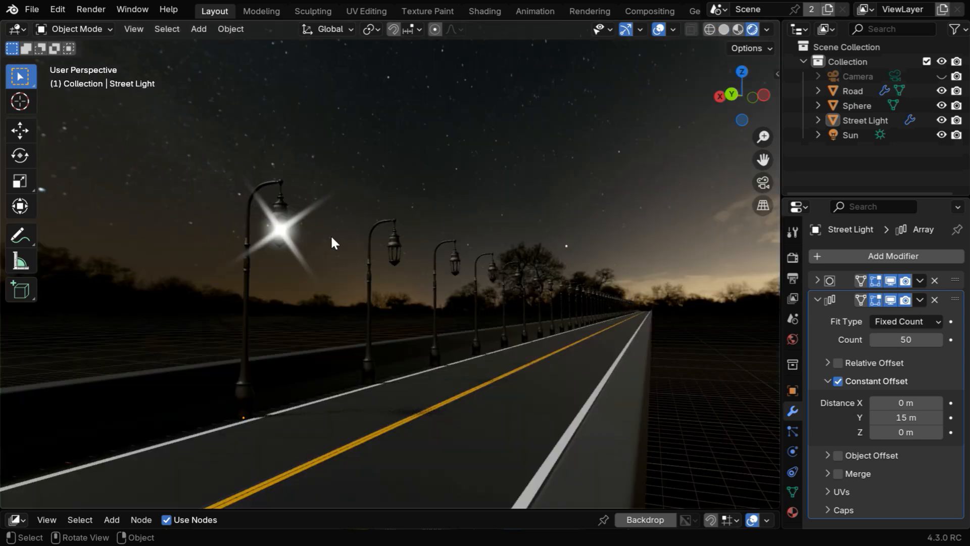
mouse_move(763, 159)
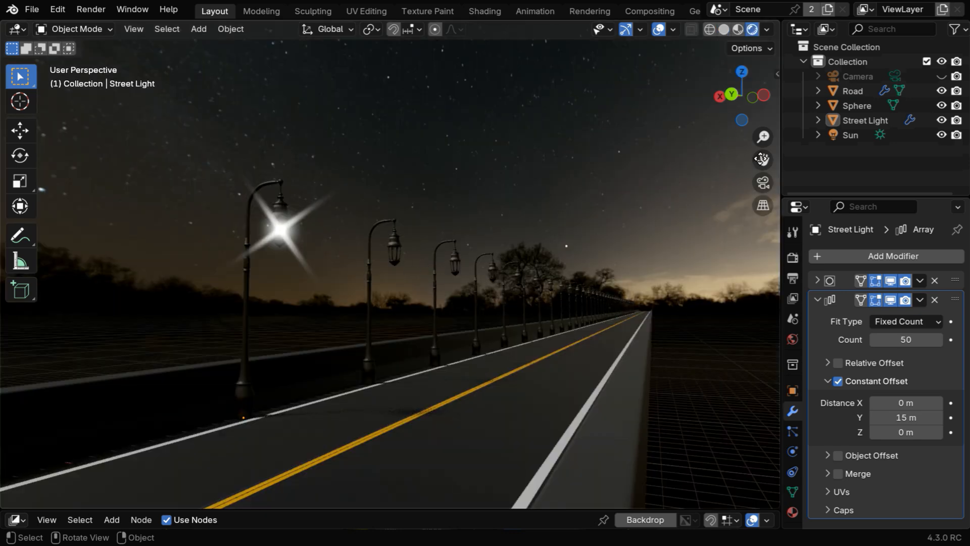
Select the Sphere and apply its scale via Object > Apply.
click(857, 105)
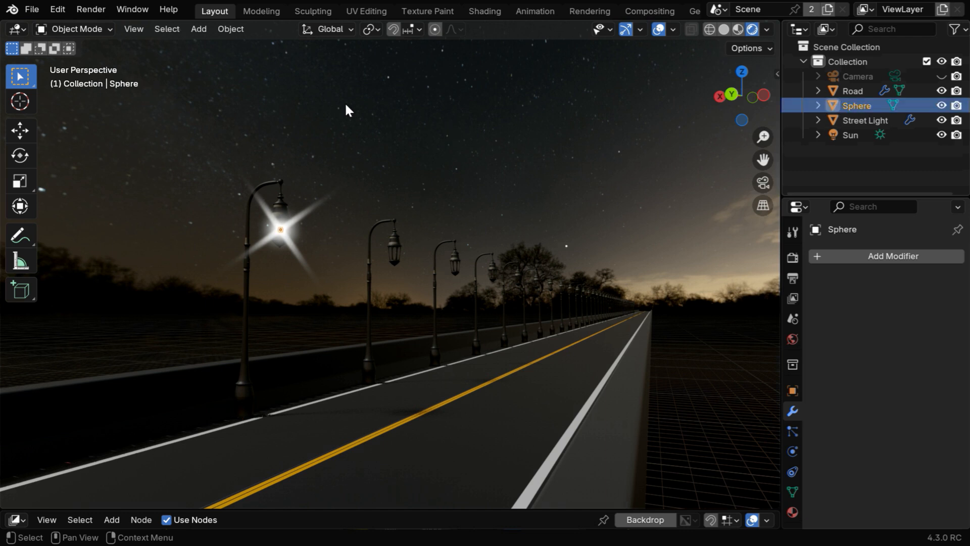
click(229, 29)
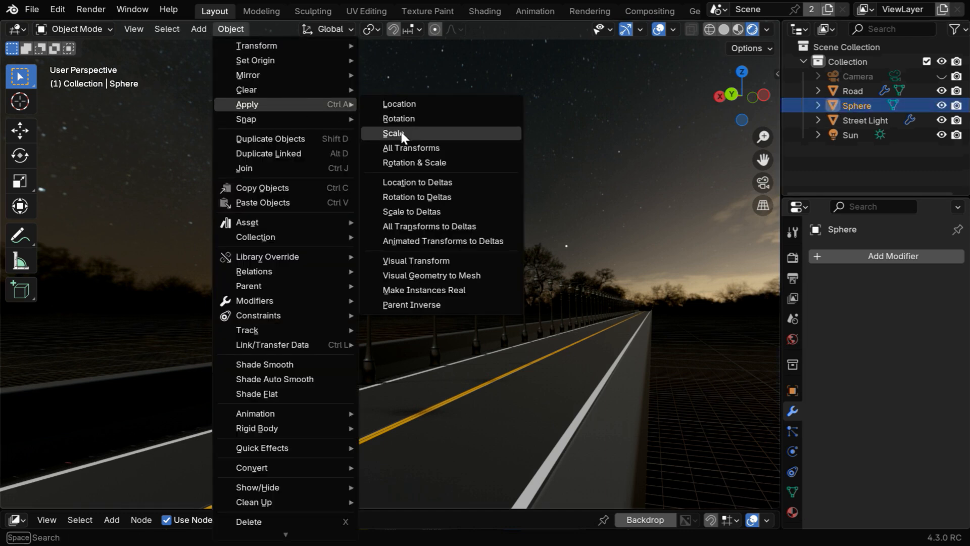
click(394, 133)
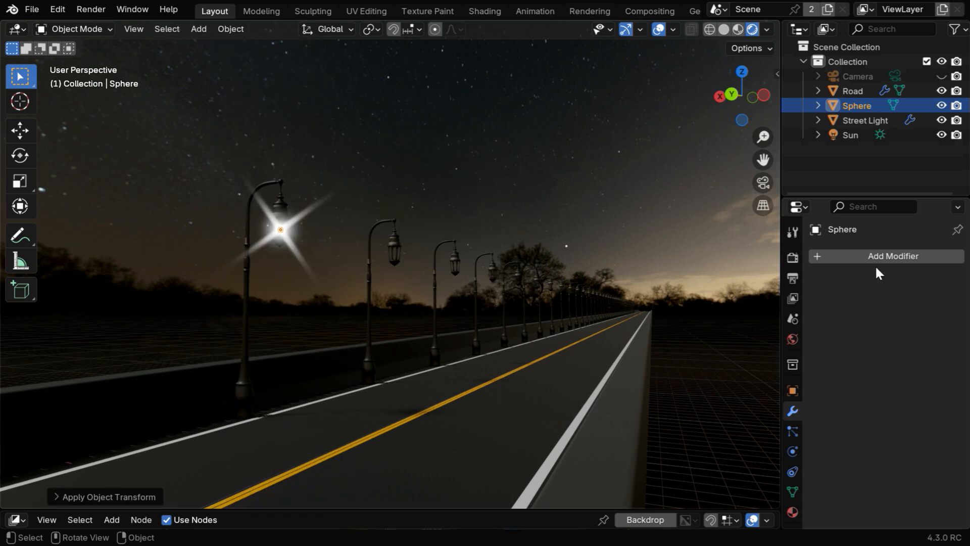